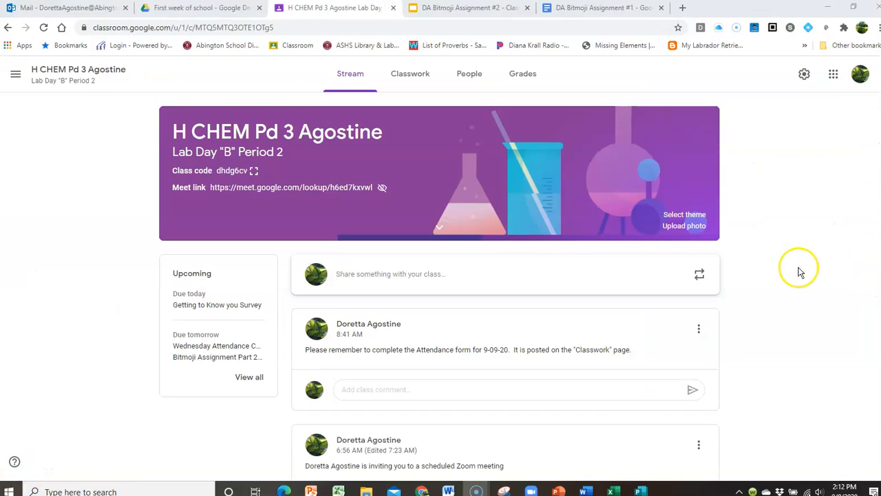
{"action": "mouse_move", "coordinate": [804, 276]}
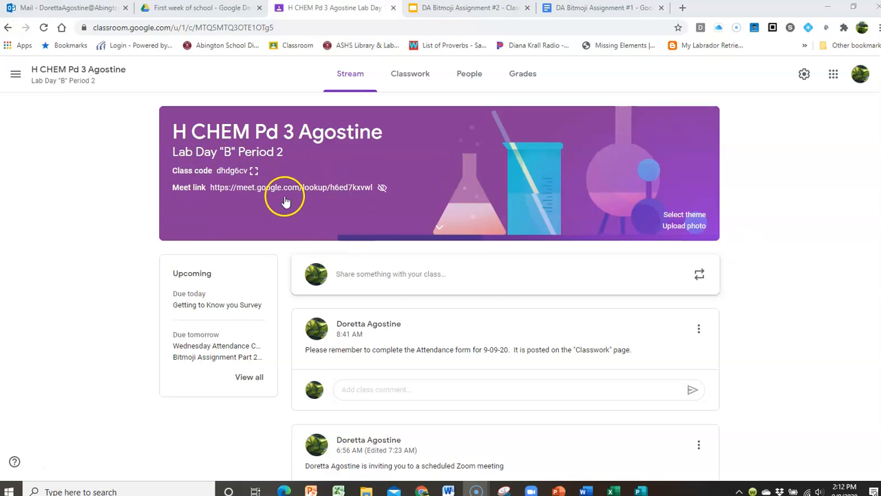
{"action": "mouse_move", "coordinate": [411, 74]}
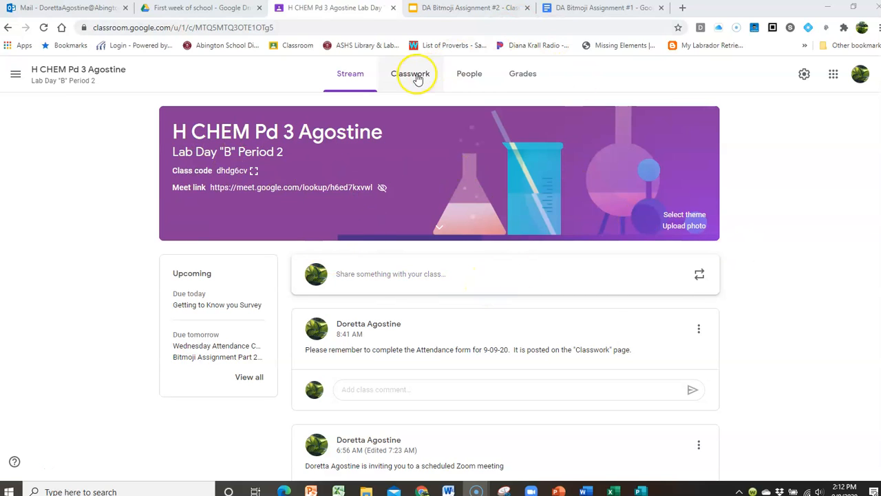
From the Classwork list, expand Bitmoji Assignment Part 1 and scroll through its description
{"action": "left_click", "coordinate": [410, 73]}
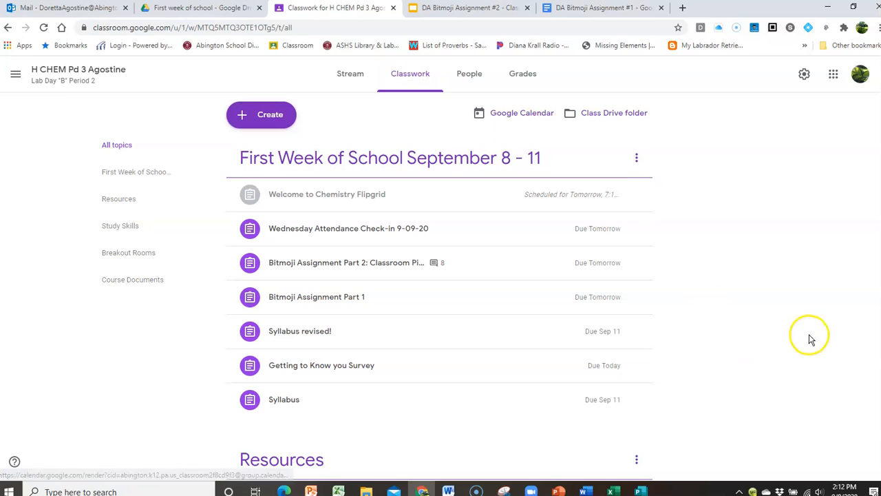
{"action": "left_click", "coordinate": [316, 297]}
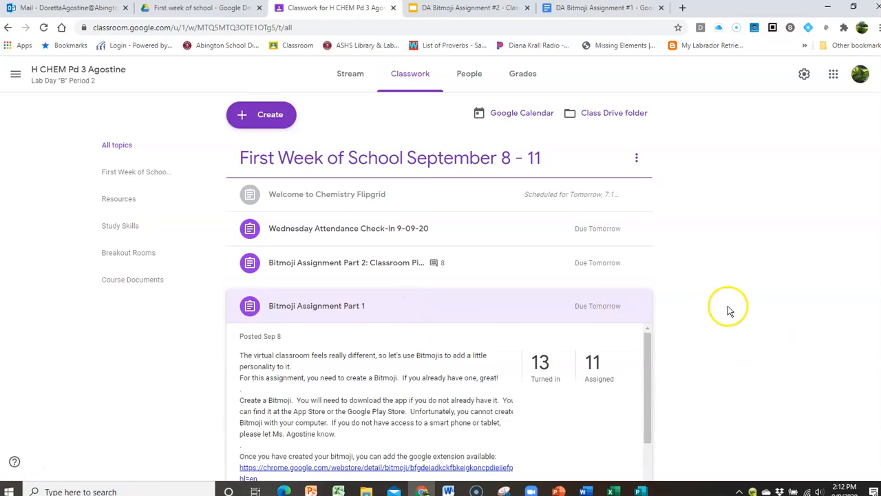
{"action": "scroll", "scroll_direction": "down", "scroll_amount": 3}
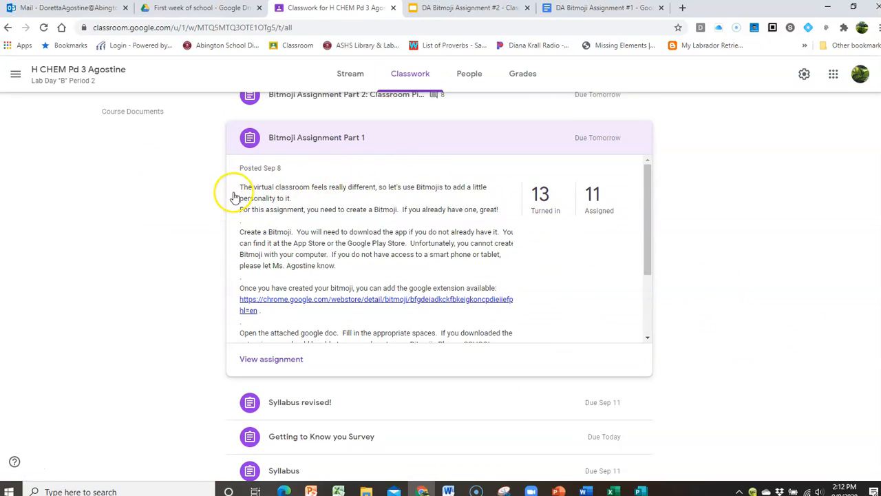
{"action": "mouse_move", "coordinate": [206, 208]}
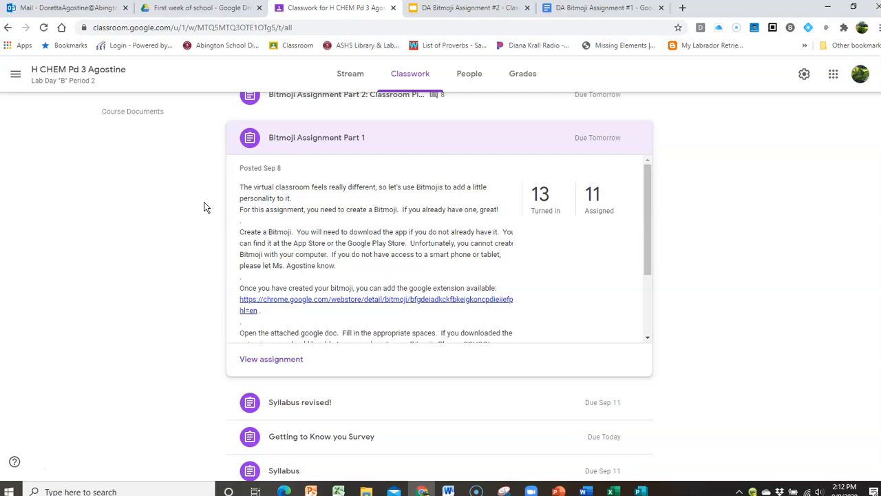
{"action": "mouse_move", "coordinate": [592, 308]}
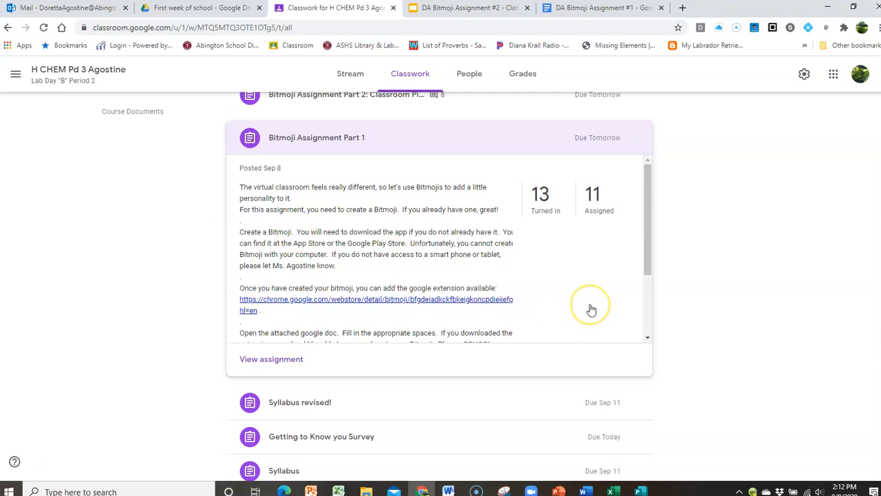
{"action": "mouse_move", "coordinate": [591, 308]}
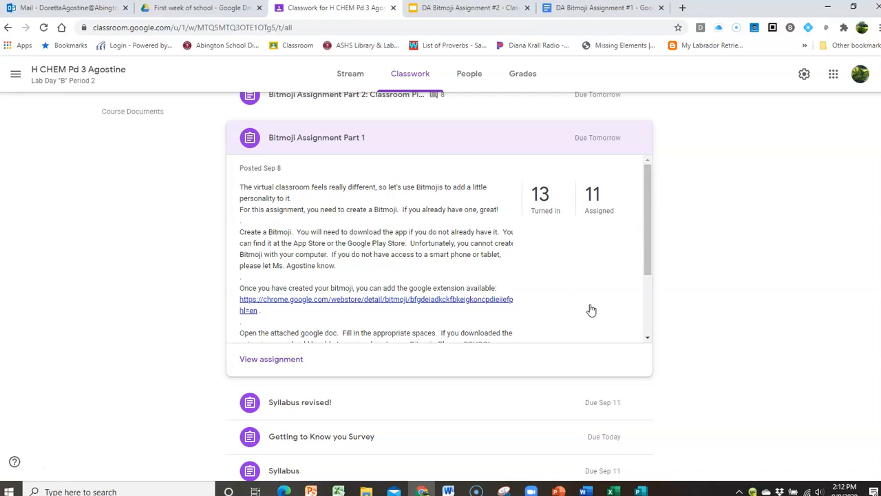
{"action": "scroll", "scroll_direction": "down", "scroll_amount": 3}
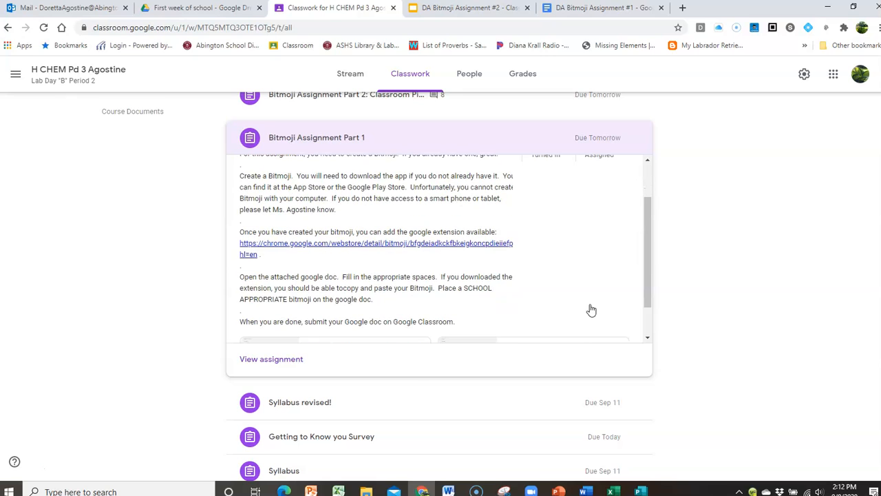
{"action": "mouse_move", "coordinate": [324, 248]}
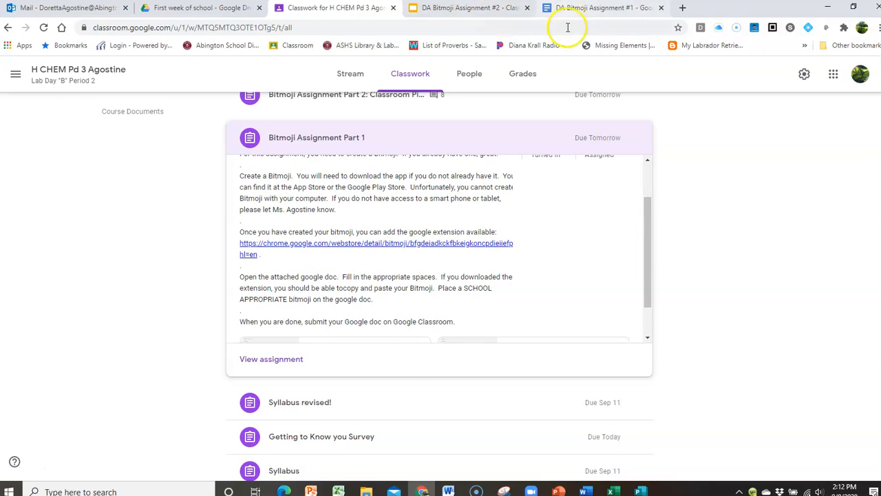
{"action": "mouse_move", "coordinate": [332, 248]}
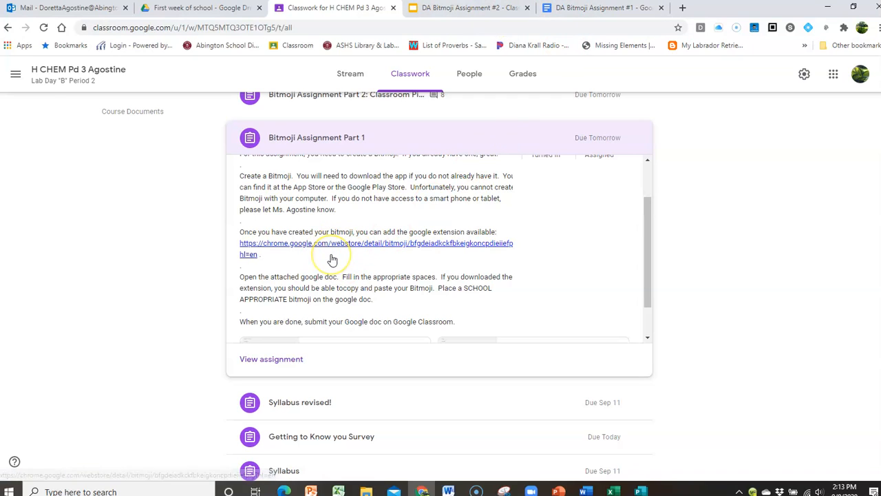
{"action": "mouse_move", "coordinate": [67, 271]}
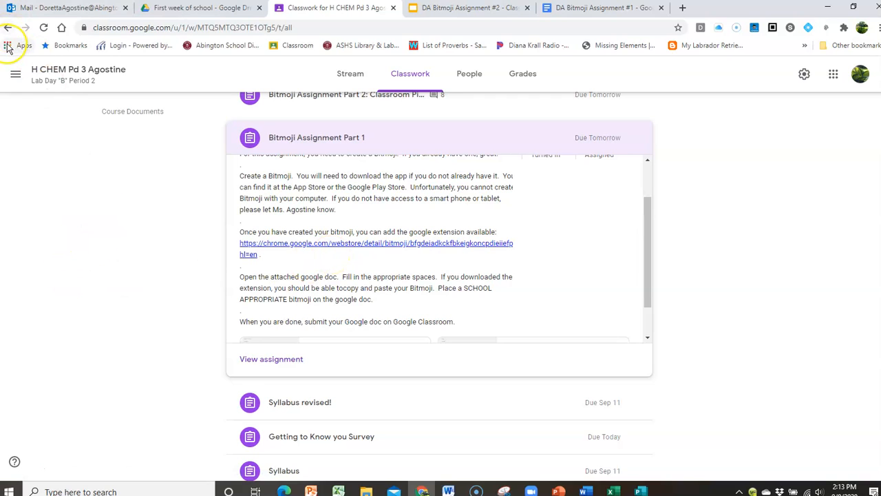
{"action": "mouse_move", "coordinate": [9, 46]}
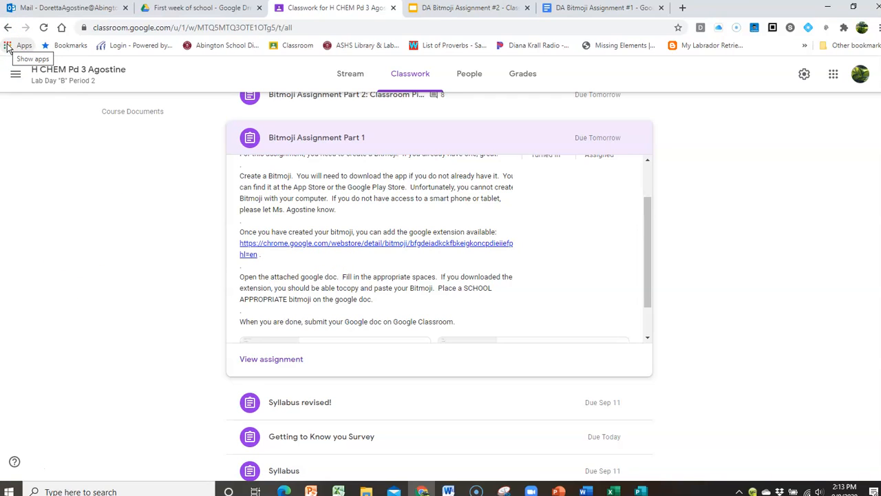
Search the Chrome Web Store for 'bitmoji', confirm it shows Added, and close the store
{"action": "left_click", "coordinate": [23, 46]}
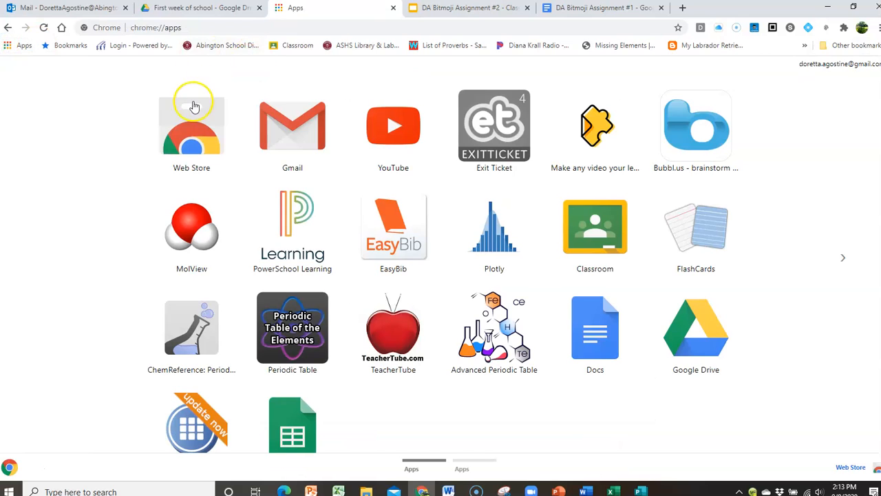
{"action": "left_click", "coordinate": [191, 126]}
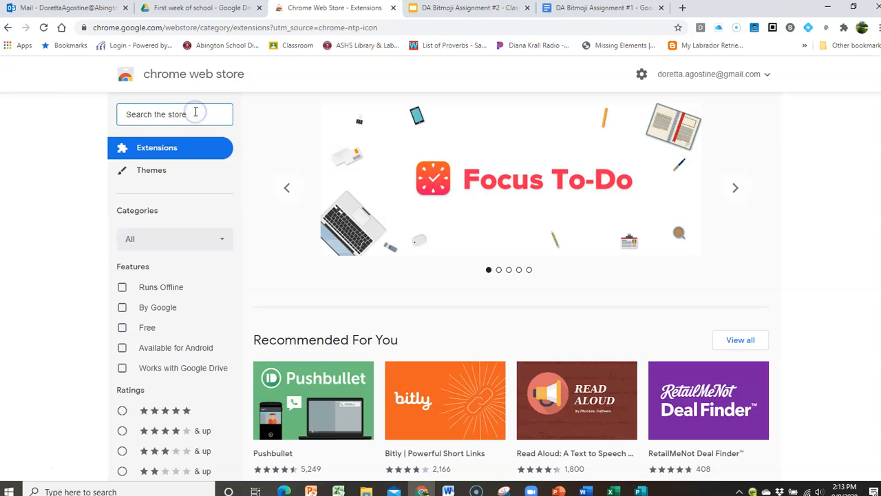
{"action": "type", "text": "bitmoji"}
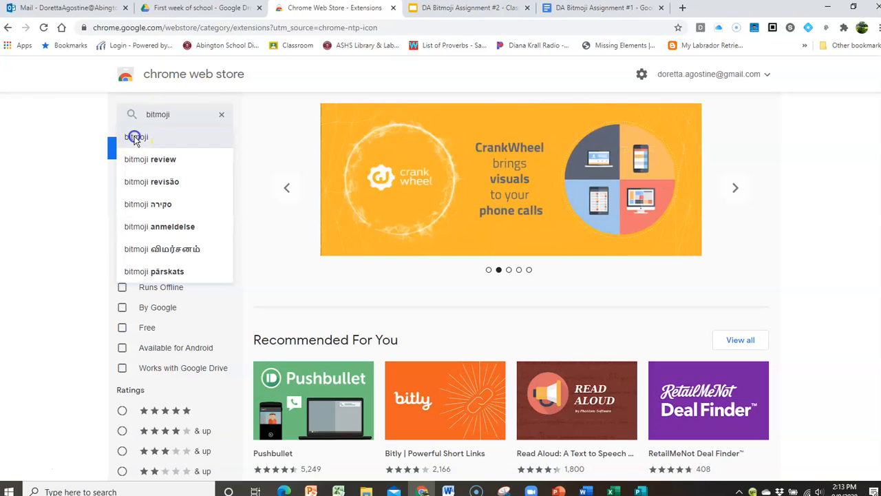
{"action": "left_click", "coordinate": [136, 137]}
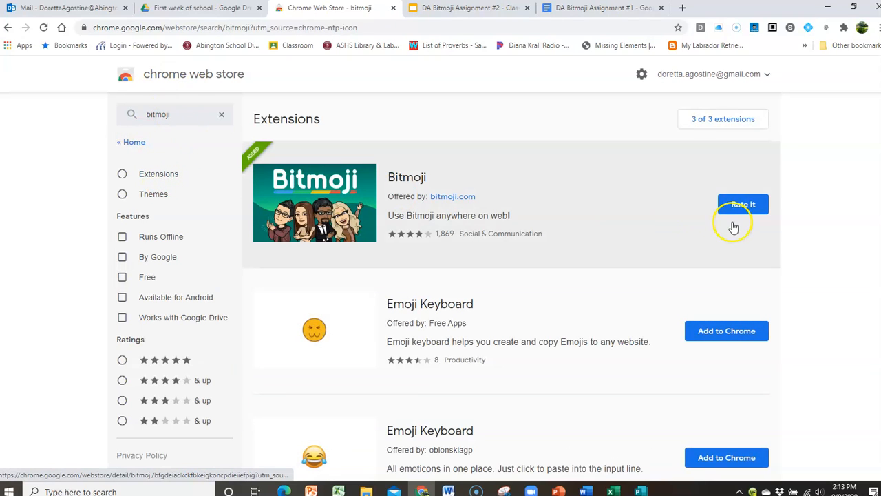
{"action": "mouse_move", "coordinate": [557, 239]}
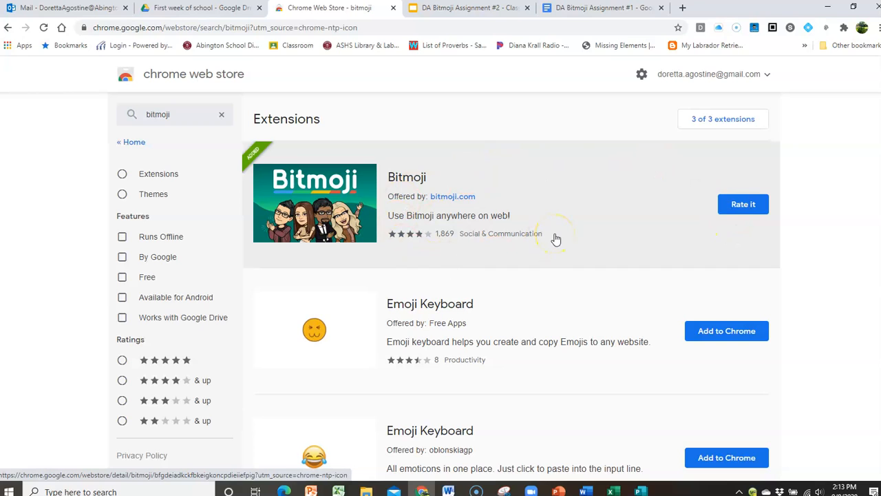
{"action": "mouse_move", "coordinate": [535, 252]}
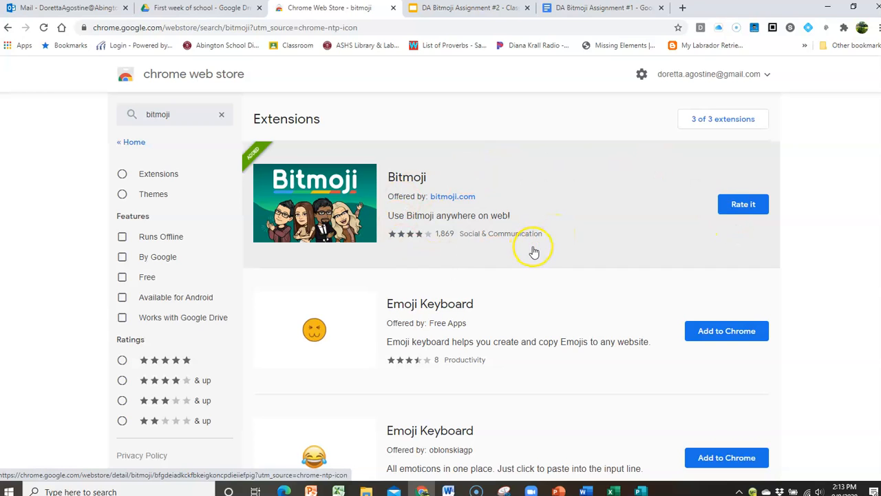
{"action": "mouse_move", "coordinate": [393, 8]}
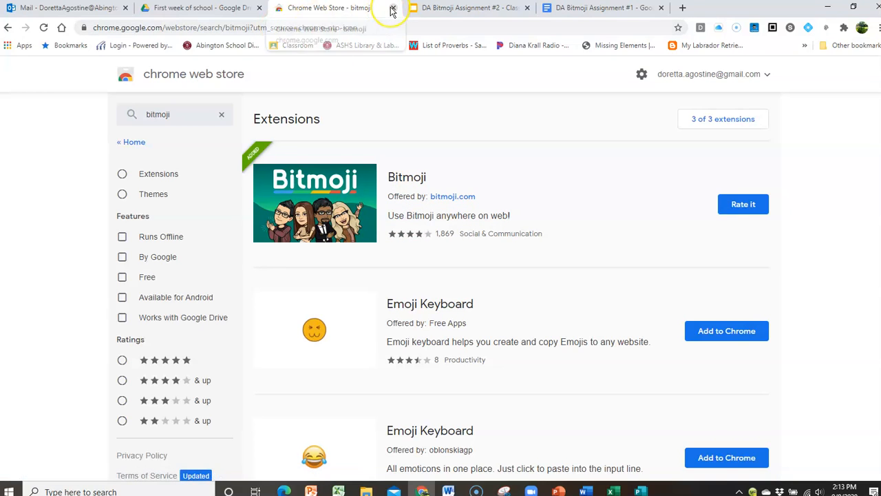
{"action": "left_click", "coordinate": [393, 8]}
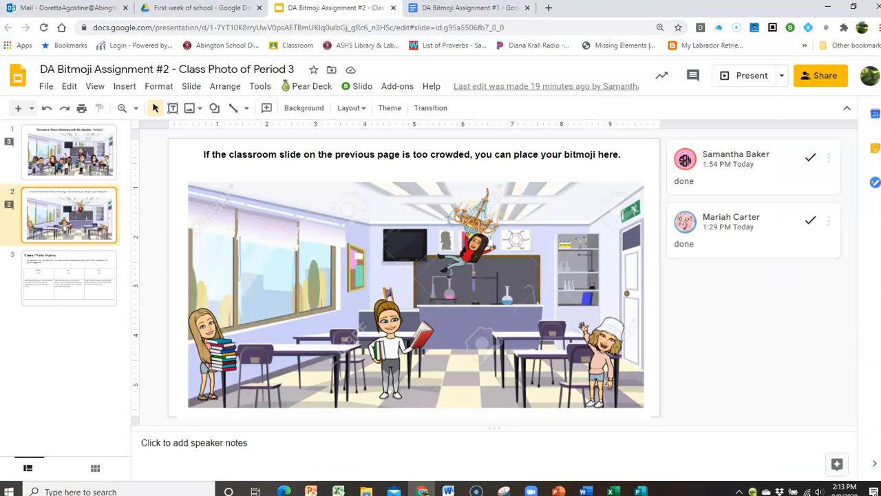
{"action": "mouse_move", "coordinate": [469, 7]}
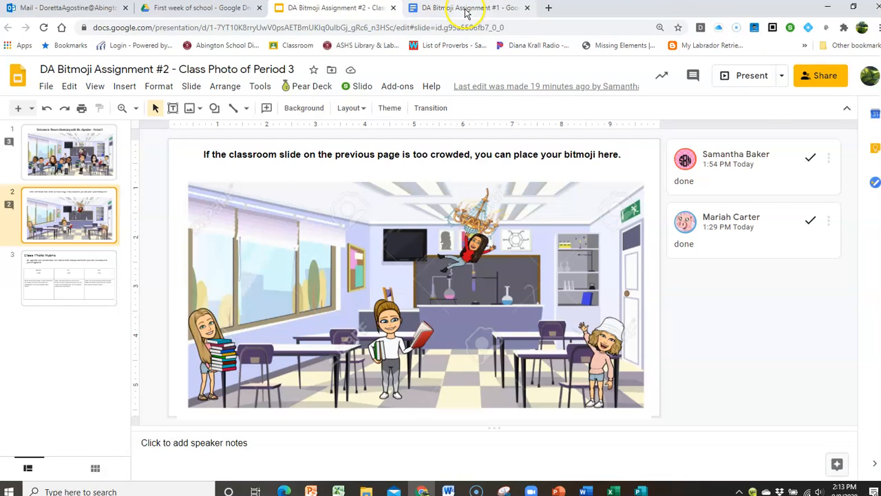
{"action": "mouse_move", "coordinate": [469, 7]}
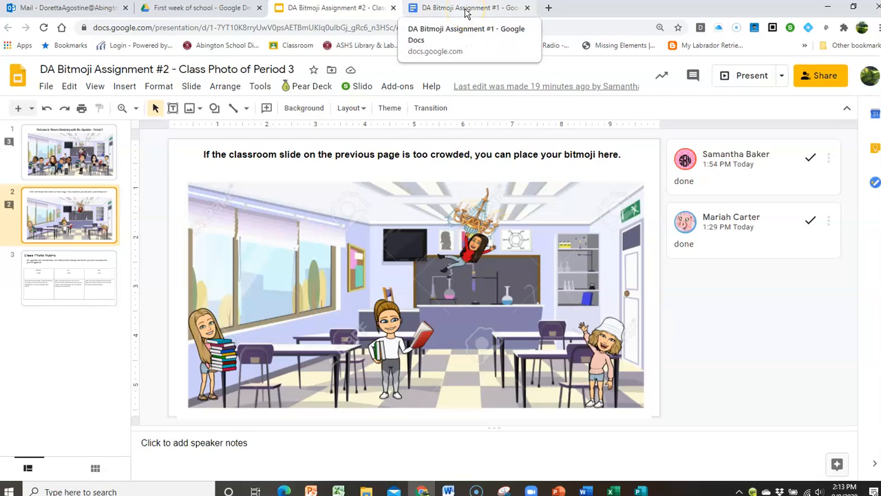
Switch to the DA Bitmoji Assignment #1 document tab
{"action": "left_click", "coordinate": [465, 7]}
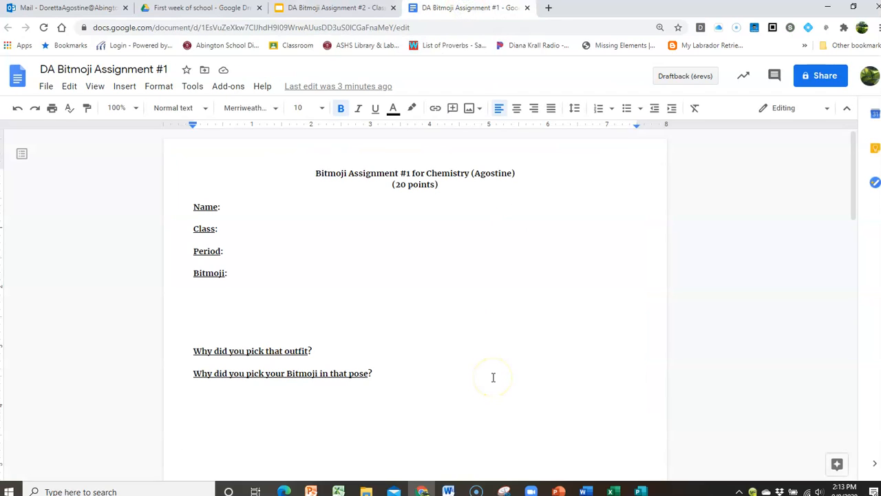
{"action": "mouse_move", "coordinate": [505, 371]}
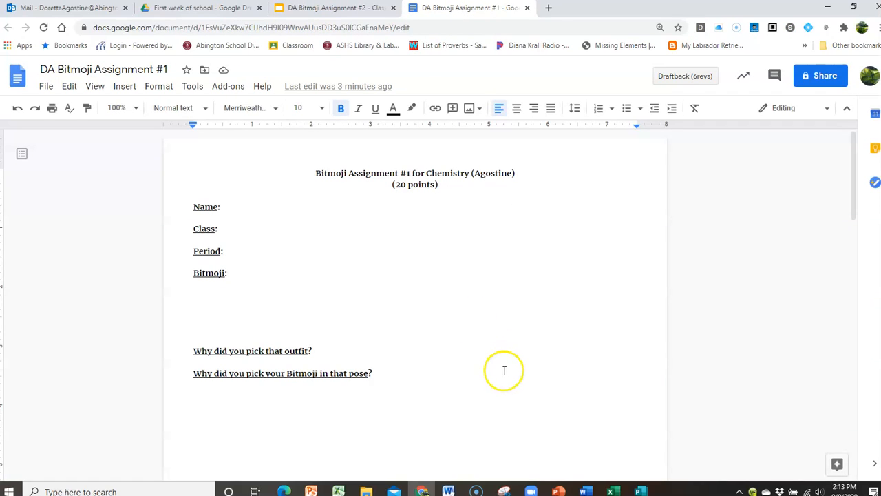
{"action": "mouse_move", "coordinate": [858, 165]}
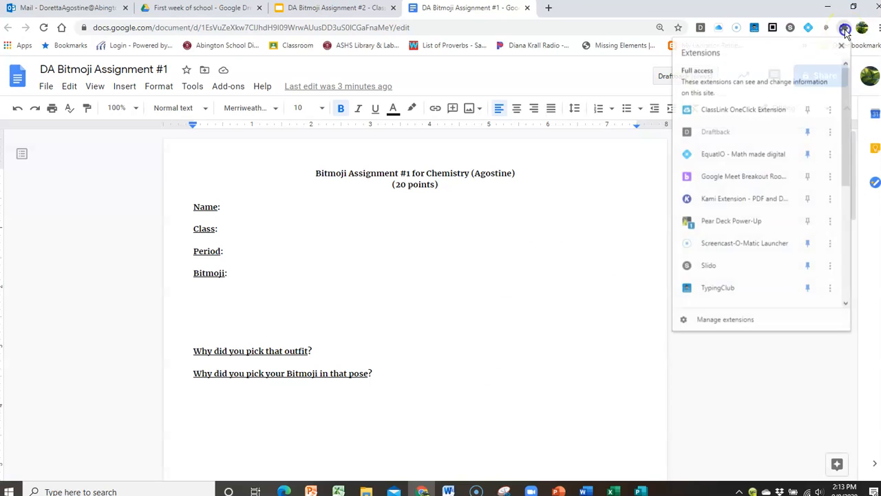
In the Bitmoji extension, search 'pose', clear it, then search 'school'
{"action": "scroll", "scroll_direction": "down", "scroll_amount": 3}
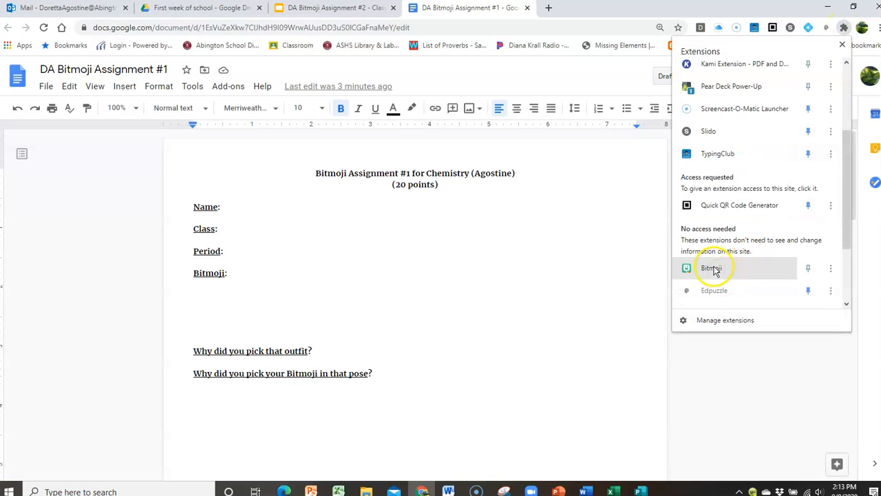
{"action": "left_click", "coordinate": [712, 268]}
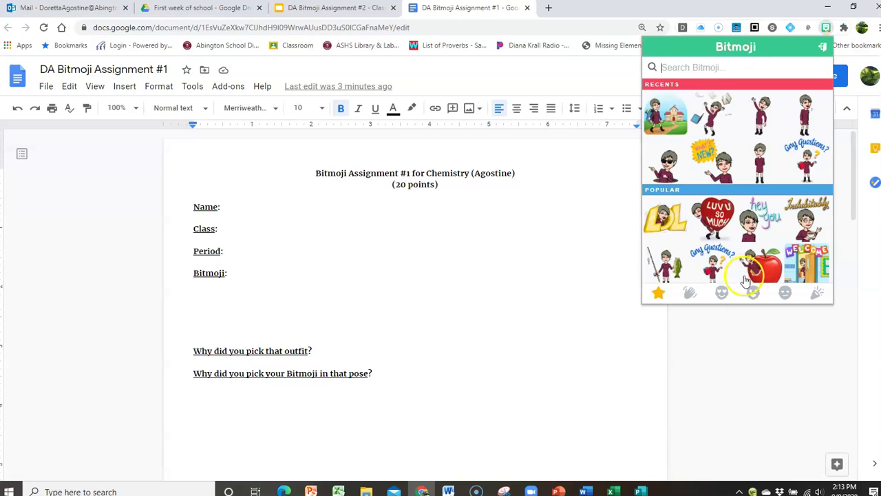
{"action": "mouse_move", "coordinate": [712, 283]}
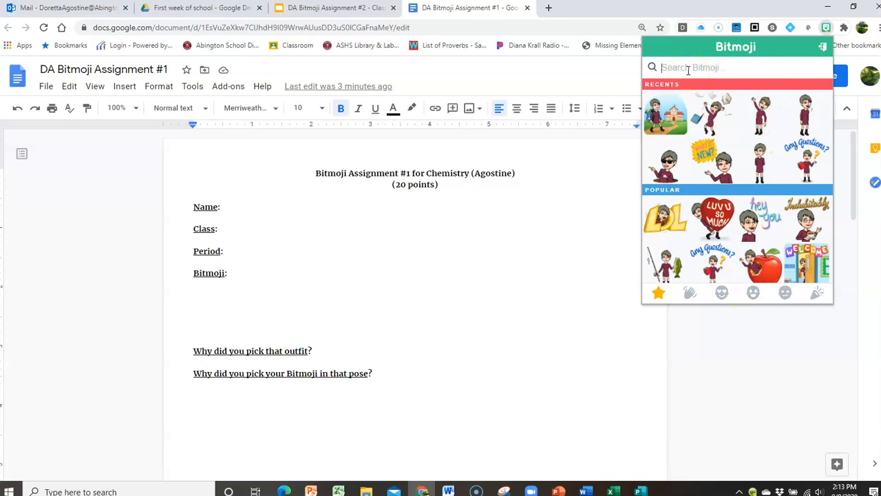
{"action": "type", "text": "pose"}
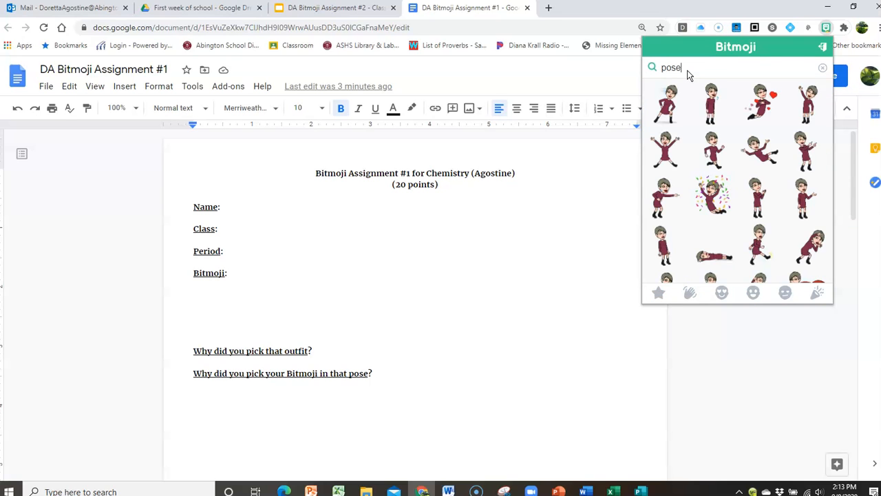
{"action": "left_click", "coordinate": [823, 68]}
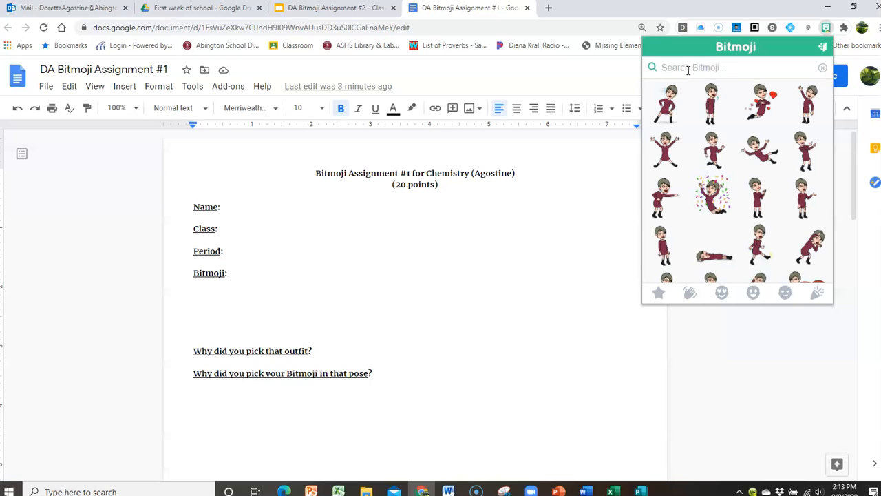
{"action": "type", "text": "sch"}
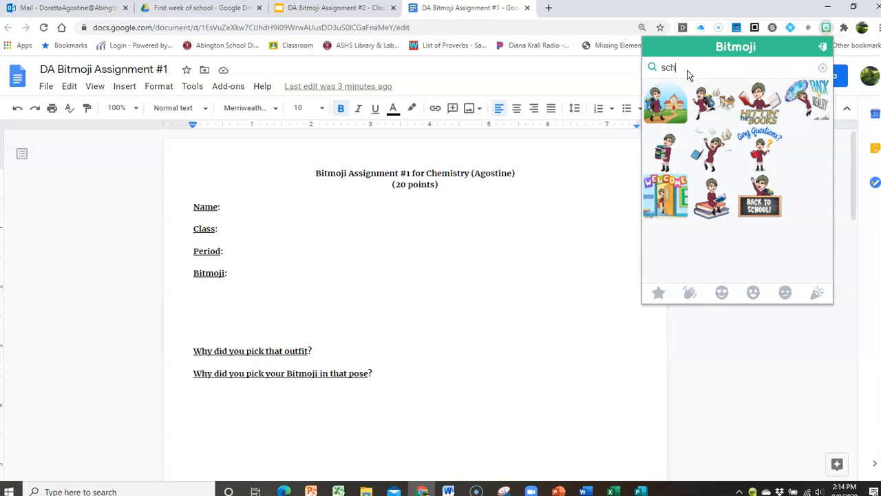
{"action": "type", "text": "ool"}
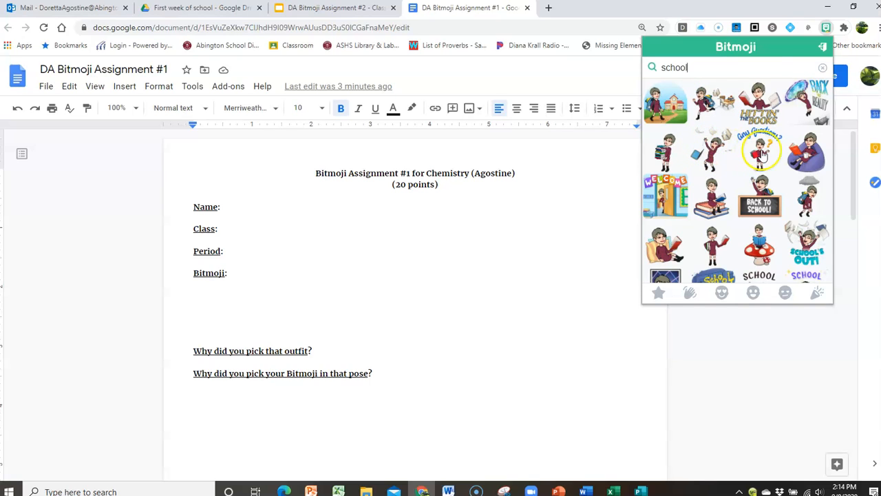
Copy the Any Questions? sticker image and paste it under Bitmoji: in the doc
{"action": "right_click", "coordinate": [759, 151]}
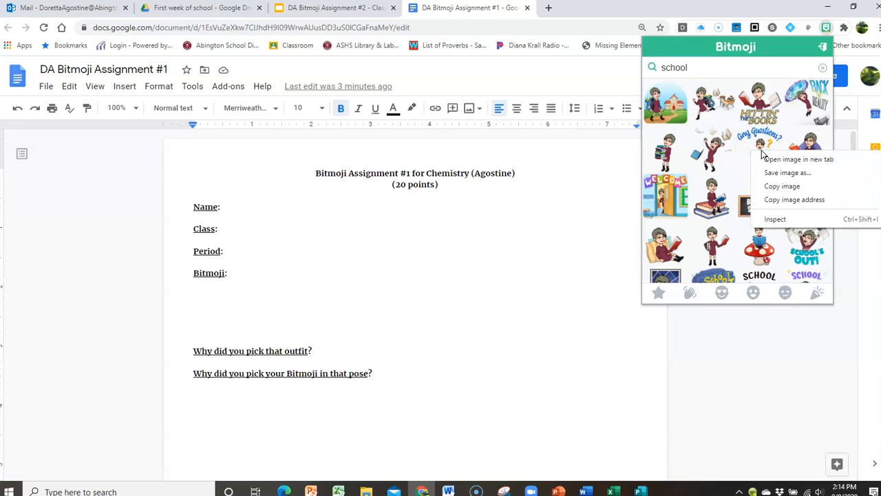
{"action": "mouse_move", "coordinate": [782, 186]}
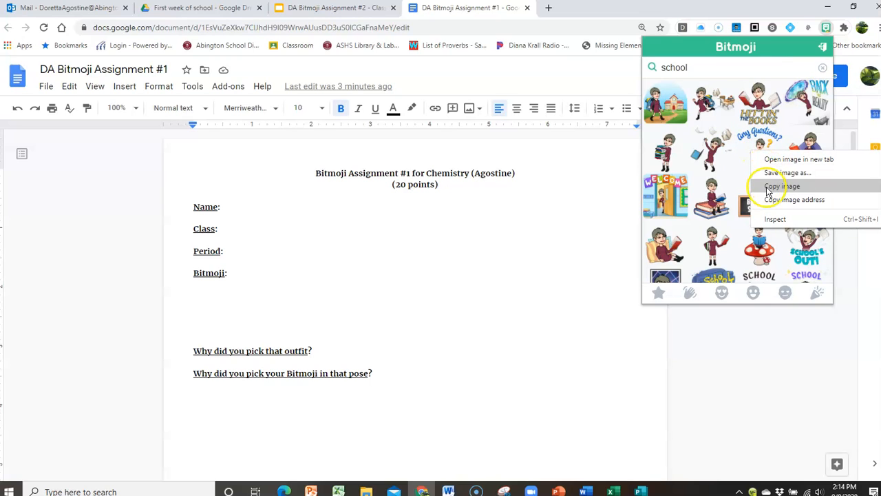
{"action": "left_click", "coordinate": [322, 296]}
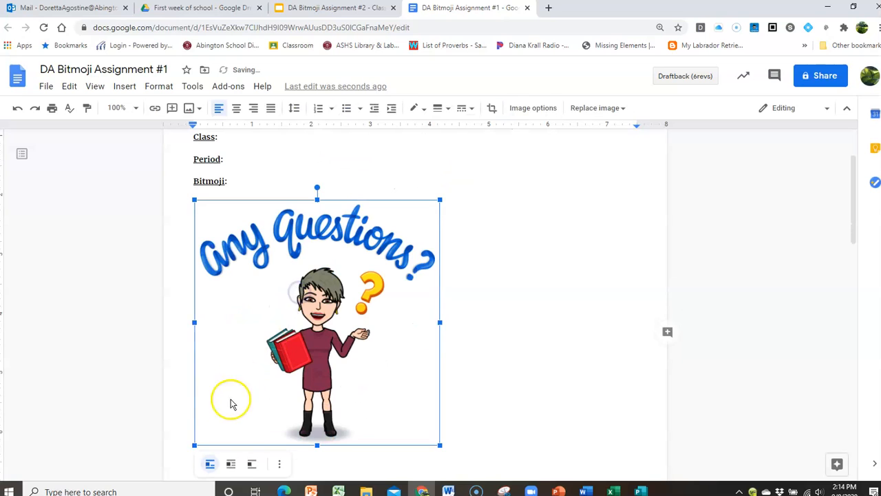
{"action": "left_click_drag", "start_coordinate": [439, 446], "coordinate": [369, 374]}
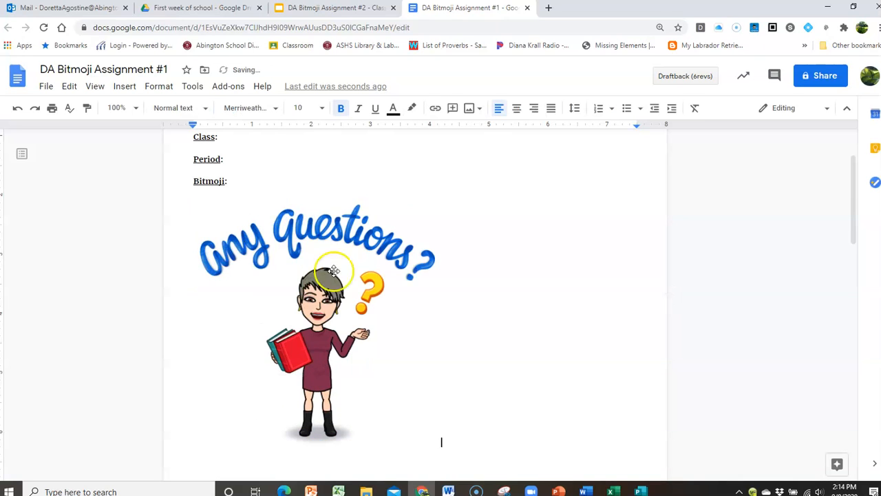
Paste the Any Questions? sticker onto the class photo slide and move it over the upper-left window
{"action": "left_click", "coordinate": [333, 8]}
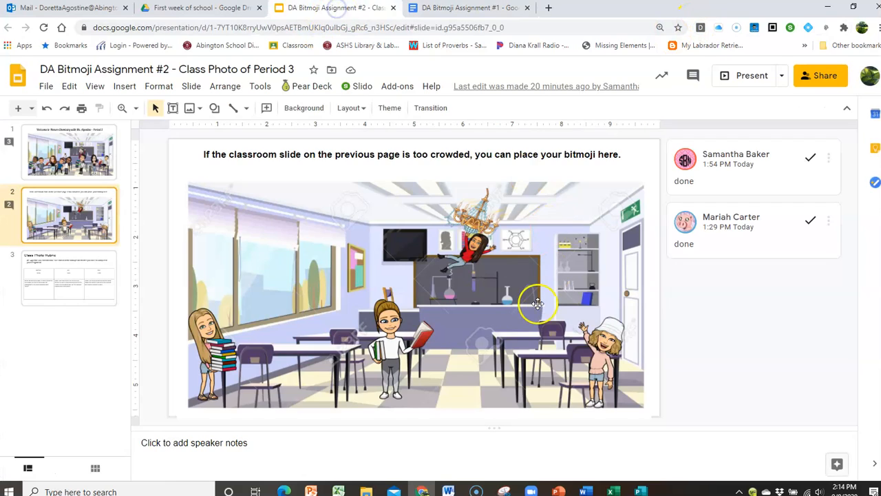
{"action": "mouse_move", "coordinate": [575, 295]}
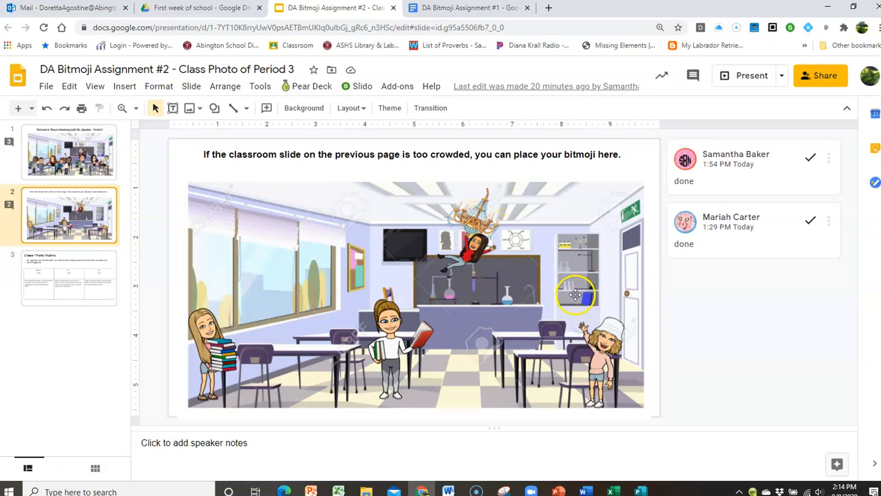
{"action": "right_click", "coordinate": [575, 294]}
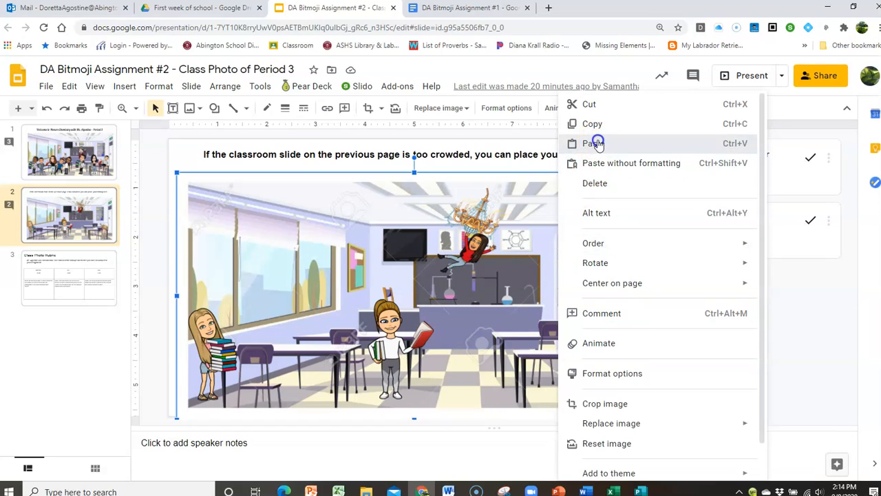
{"action": "left_click", "coordinate": [594, 143]}
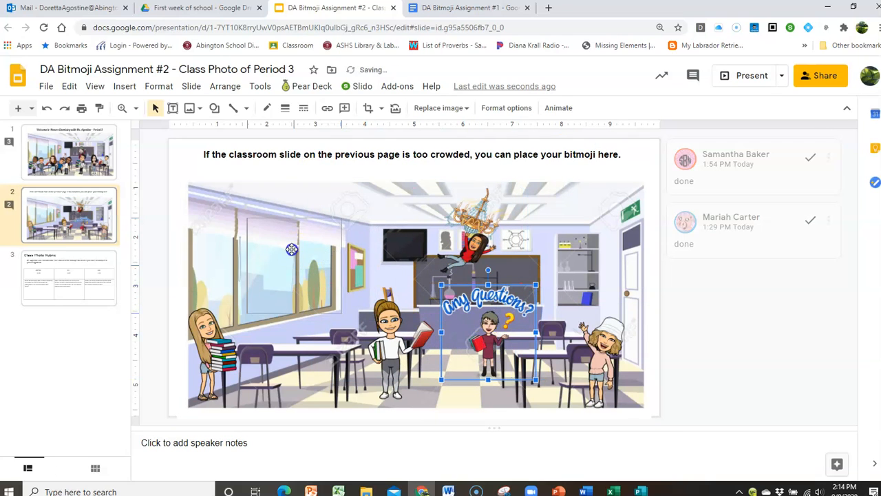
{"action": "left_click_drag", "start_coordinate": [489, 323], "coordinate": [279, 252]}
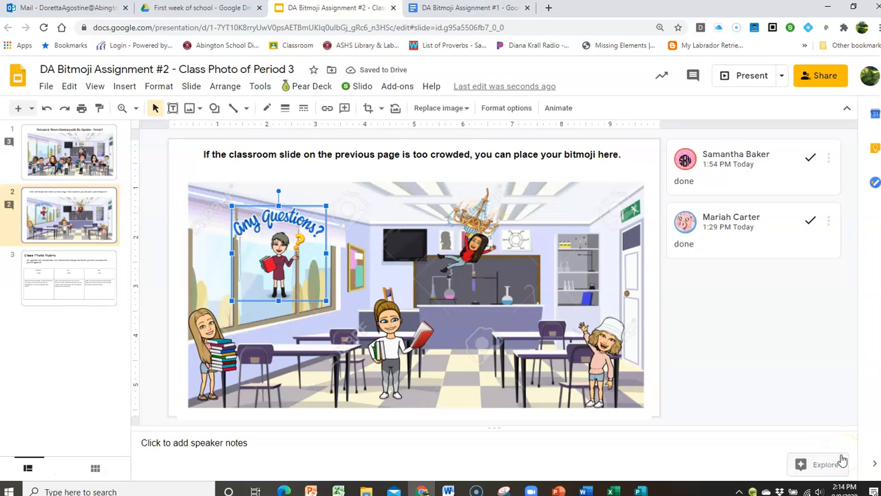
{"action": "mouse_move", "coordinate": [859, 441]}
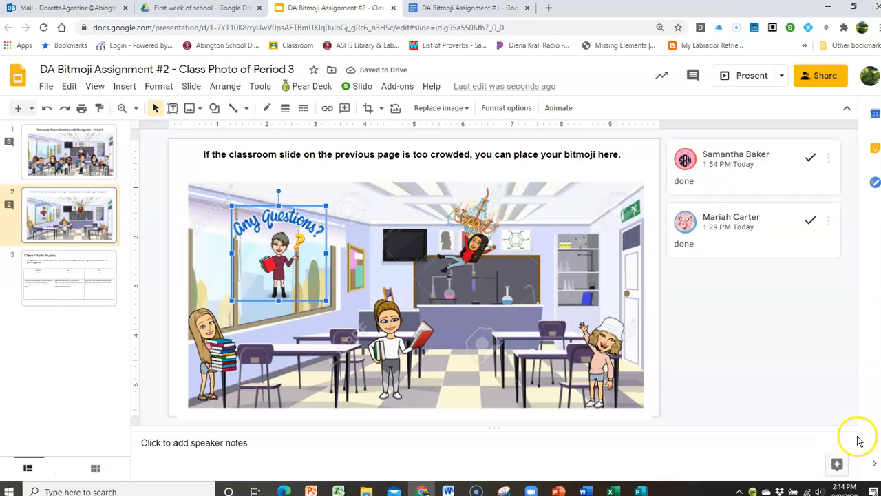
{"action": "mouse_move", "coordinate": [811, 404]}
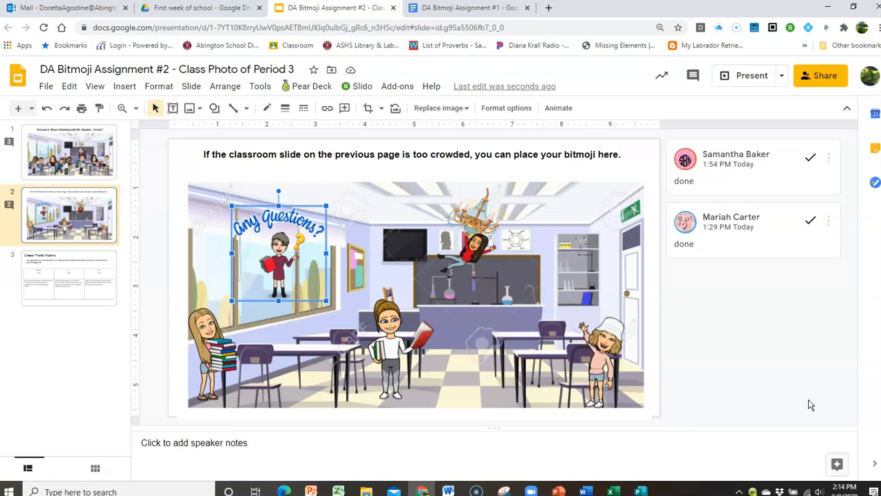
{"action": "mouse_move", "coordinate": [644, 395]}
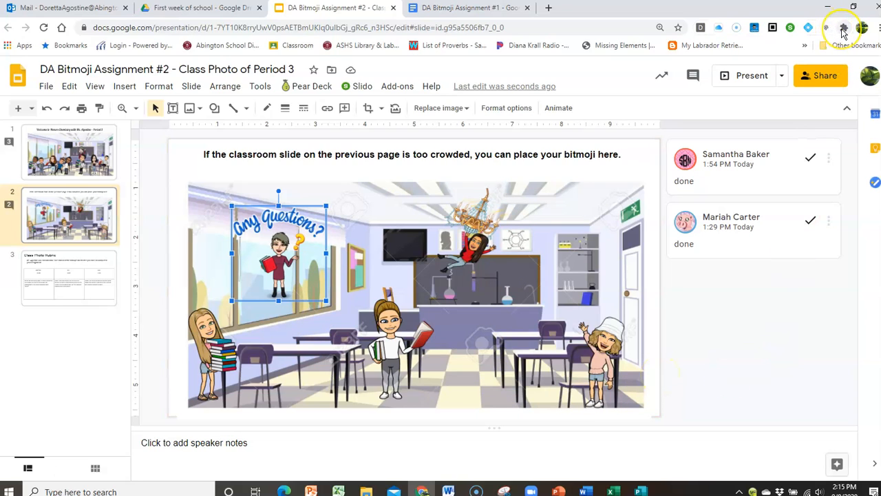
{"action": "left_click", "coordinate": [843, 27]}
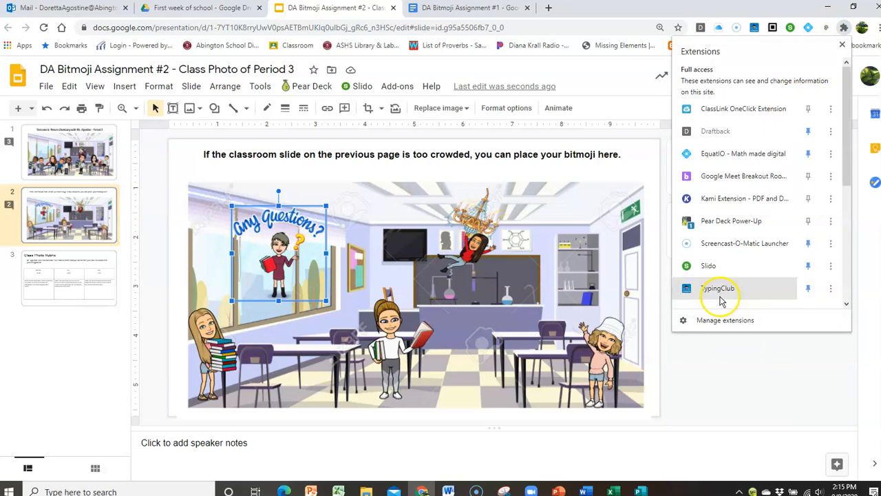
{"action": "scroll", "scroll_direction": "down", "scroll_amount": 3}
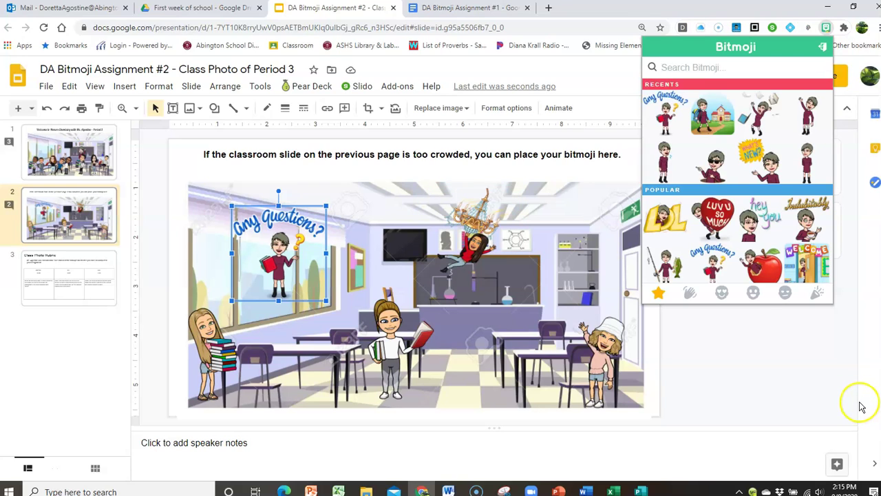
{"action": "mouse_move", "coordinate": [527, 66]}
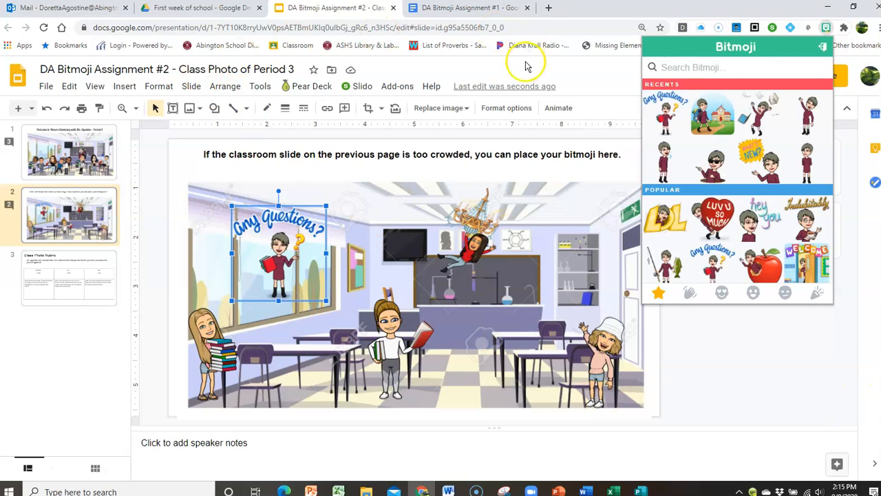
{"action": "mouse_move", "coordinate": [799, 368]}
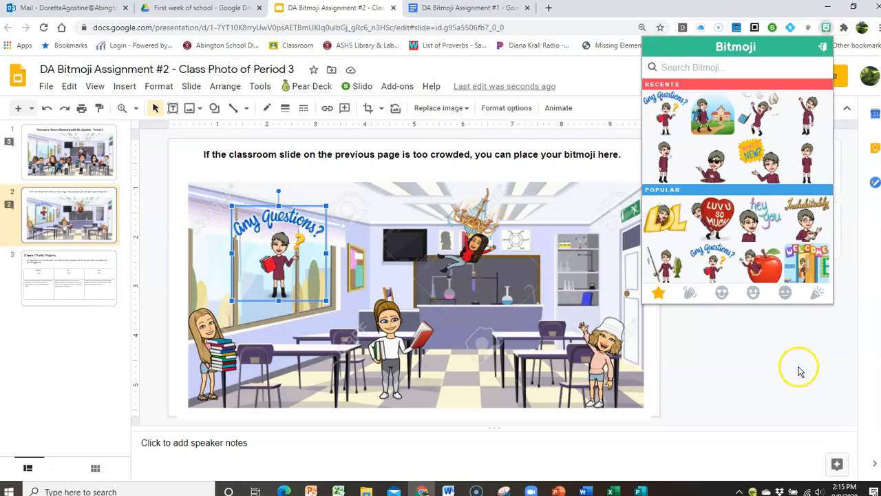
{"action": "mouse_move", "coordinate": [787, 369]}
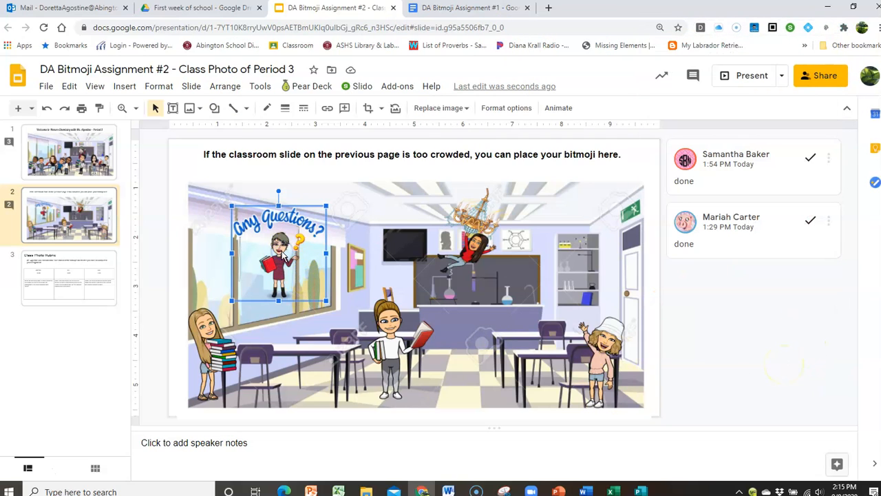
Delete the selected Any Questions? sticker from the slide
{"action": "key", "text": "Delete"}
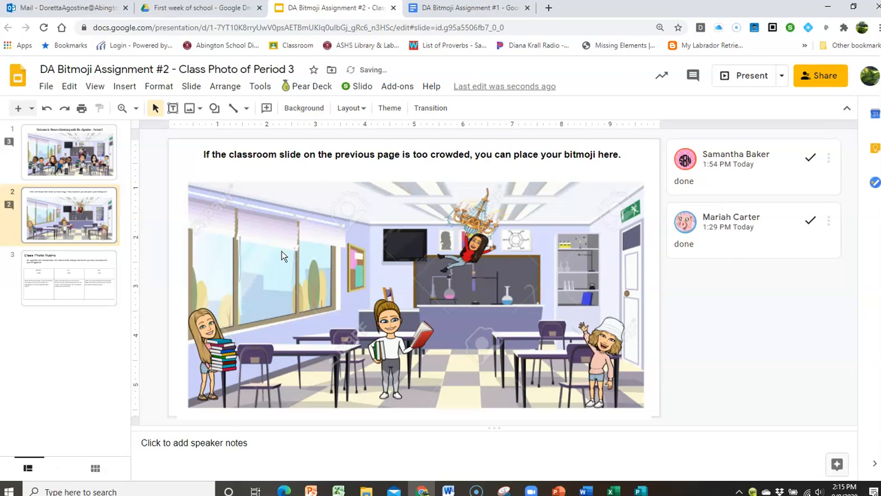
{"action": "mouse_move", "coordinate": [779, 367]}
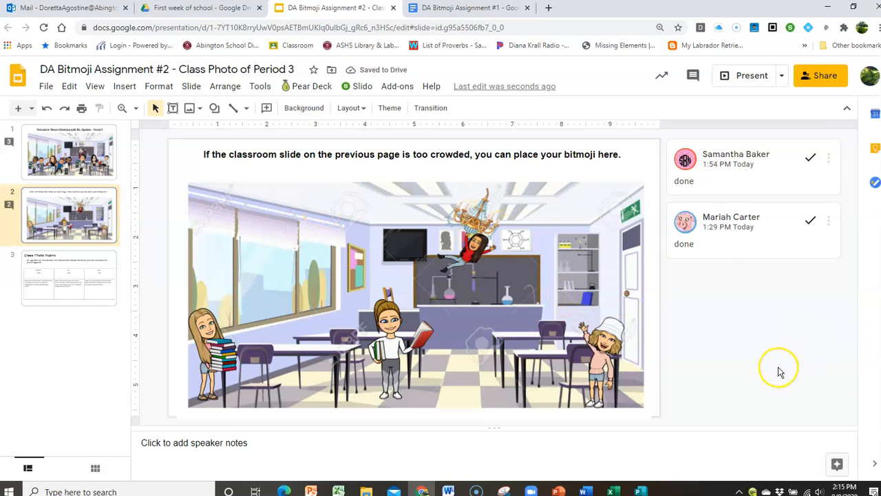
{"action": "mouse_move", "coordinate": [743, 379]}
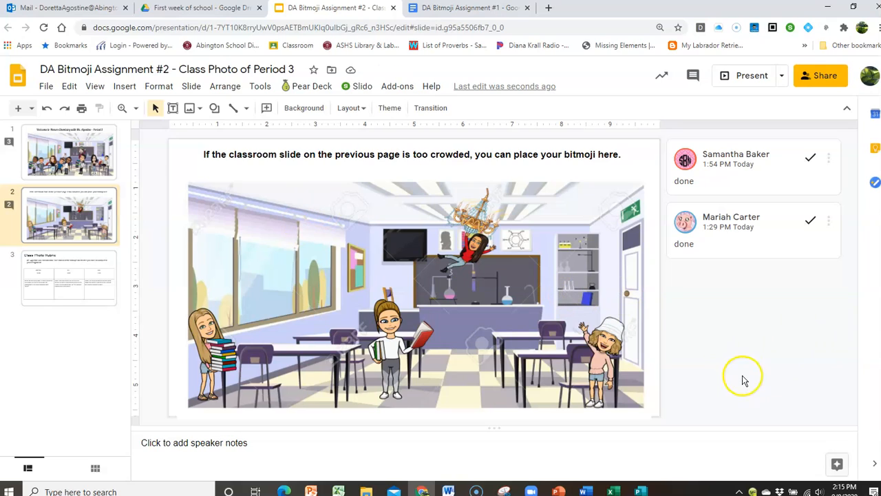
{"action": "mouse_move", "coordinate": [762, 396]}
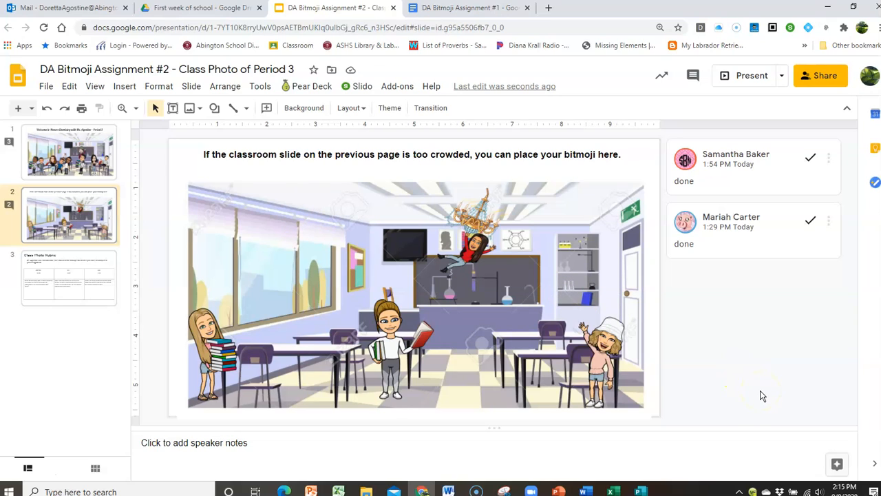